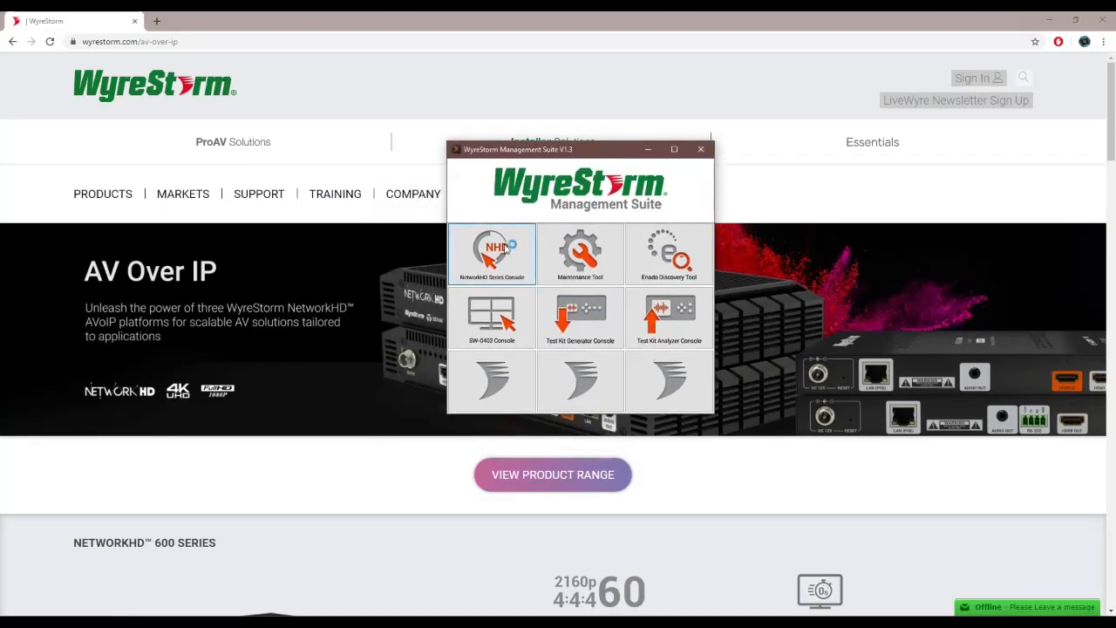
Step: Launch the NetworkHD Console and create a new empty project file
click(492, 253)
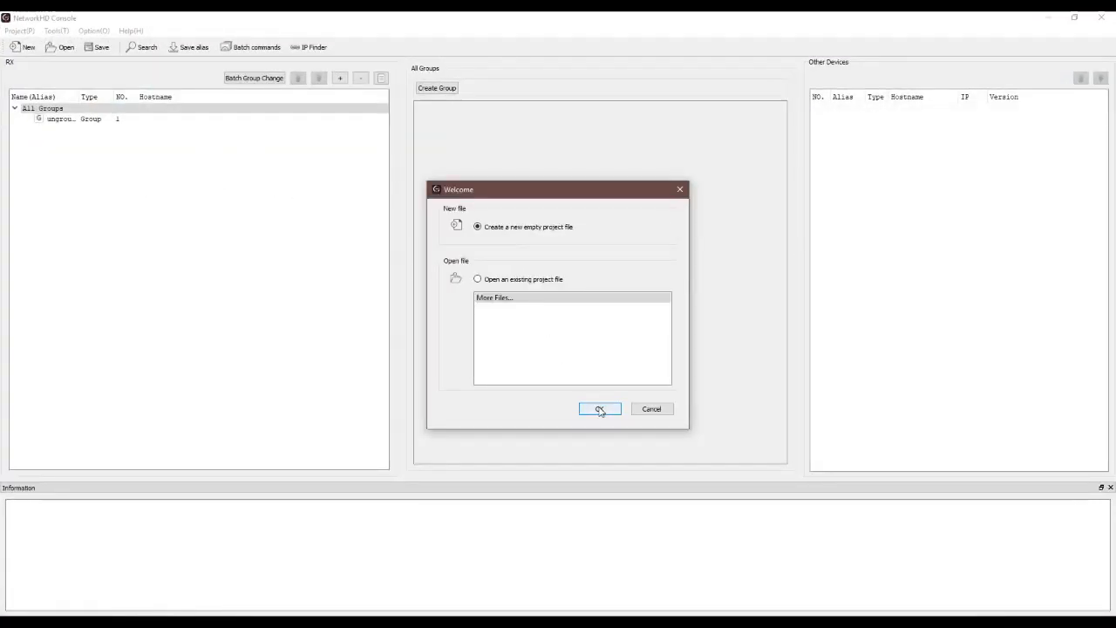
click(600, 408)
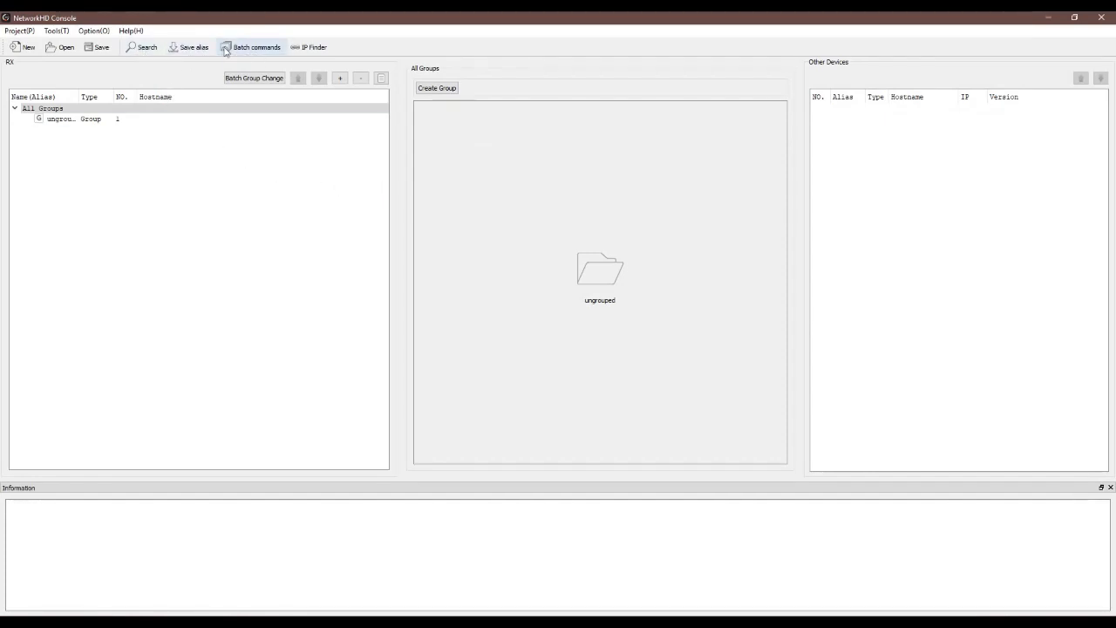
Step: Review the Batch Commands IP, EDID, Audio, Image and IR tabs, then dismiss the window
click(256, 47)
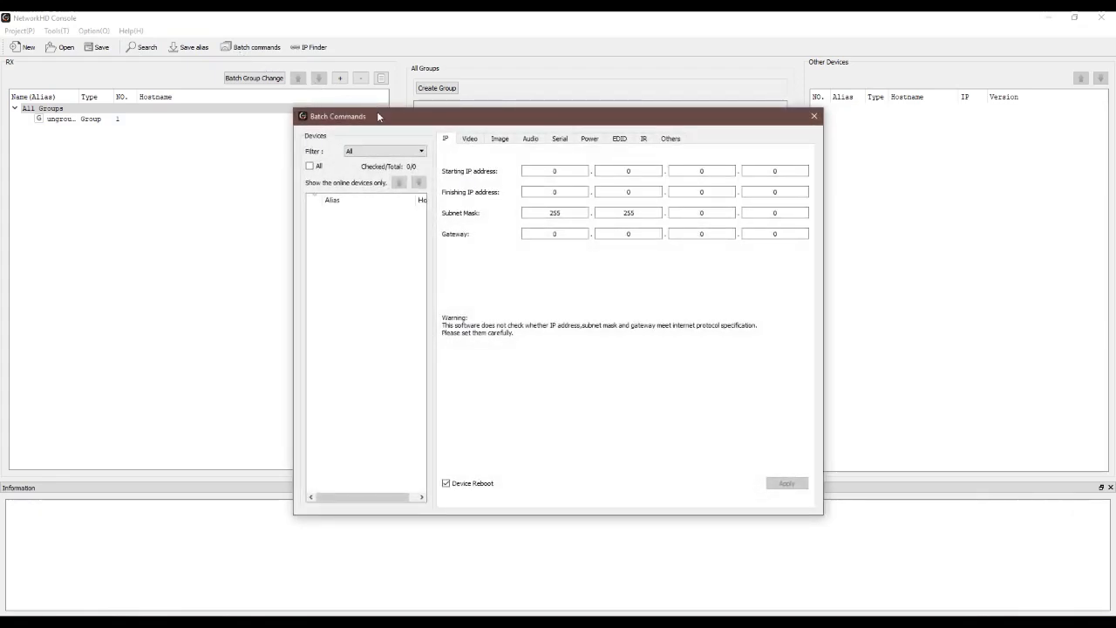
click(384, 150)
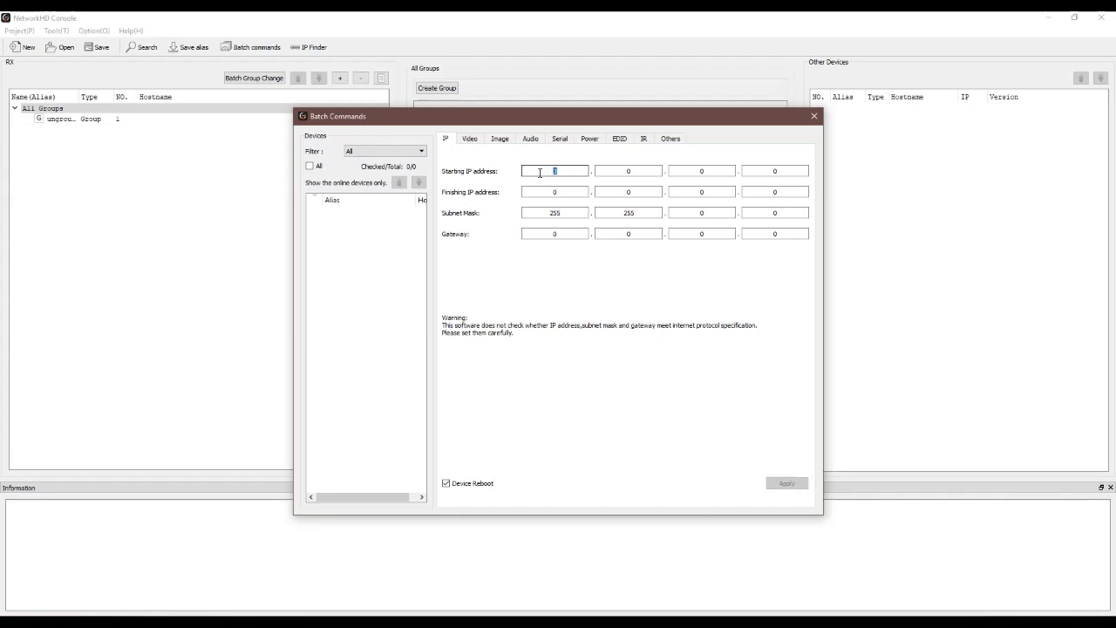
click(555, 192)
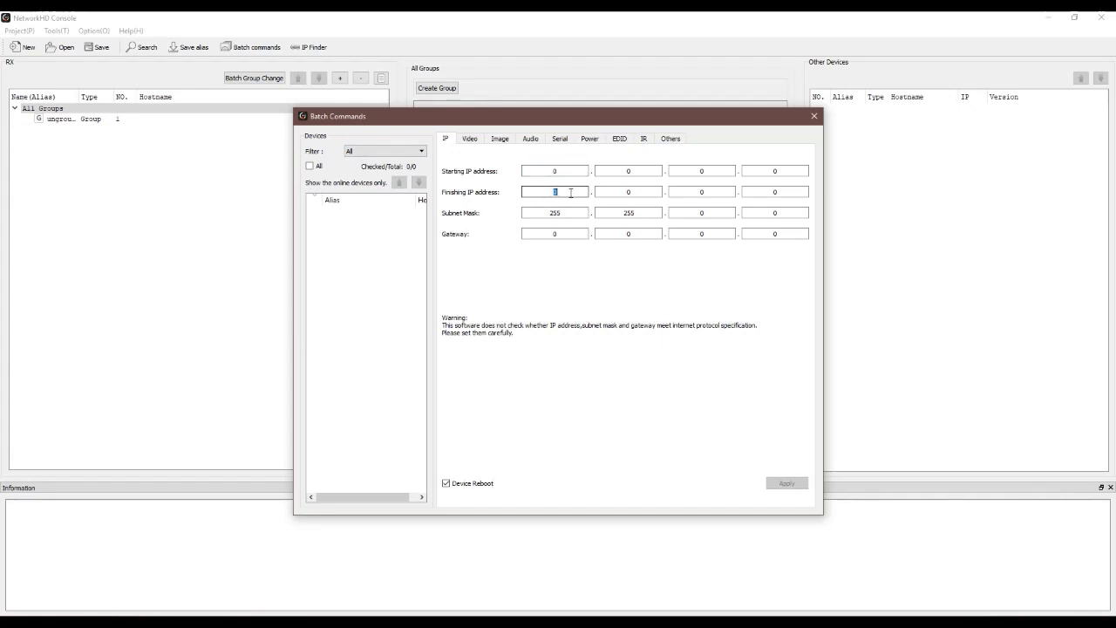
click(619, 137)
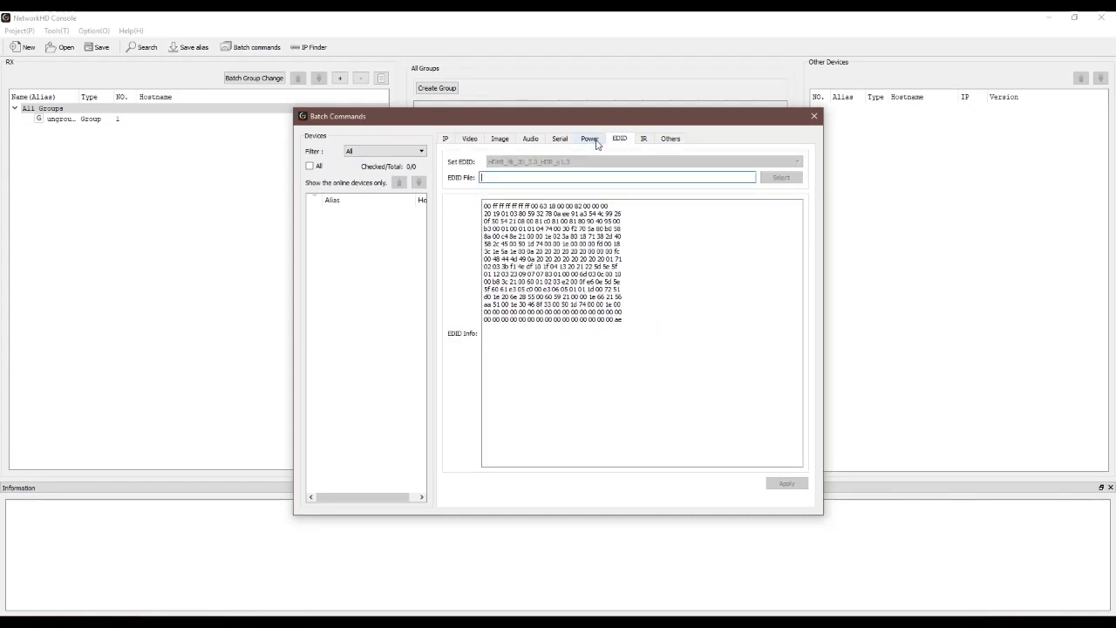
click(530, 139)
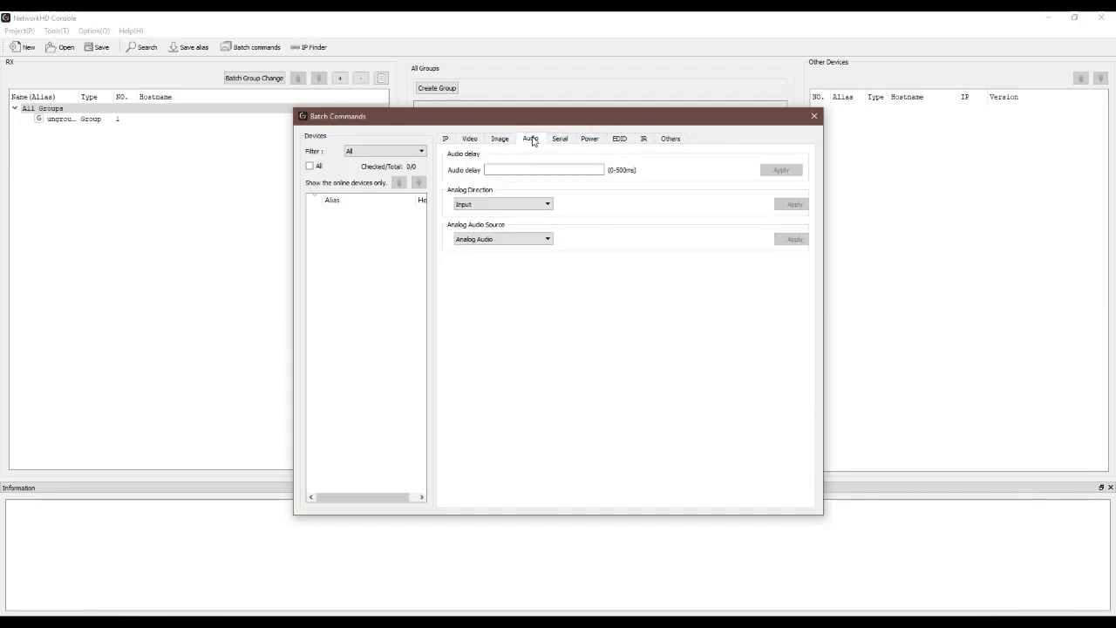
click(499, 137)
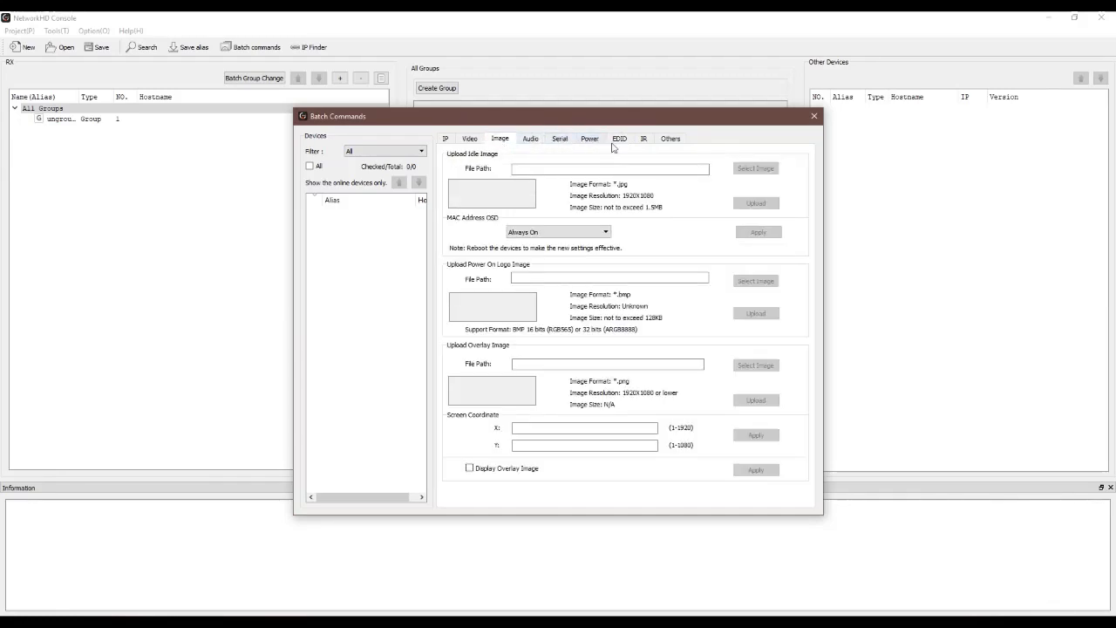
click(643, 139)
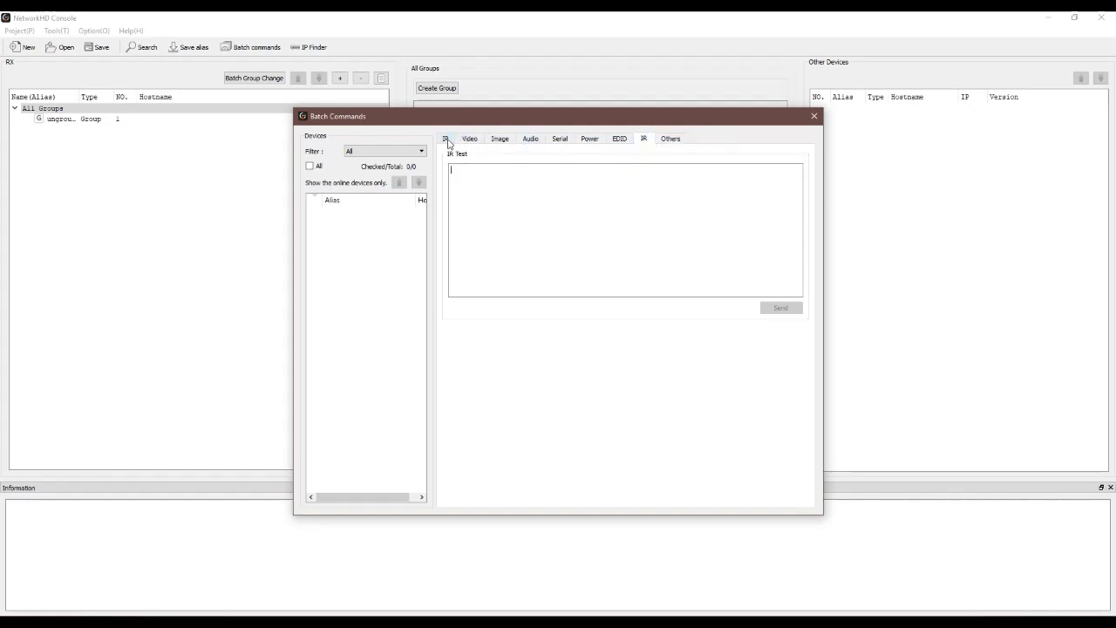
click(447, 138)
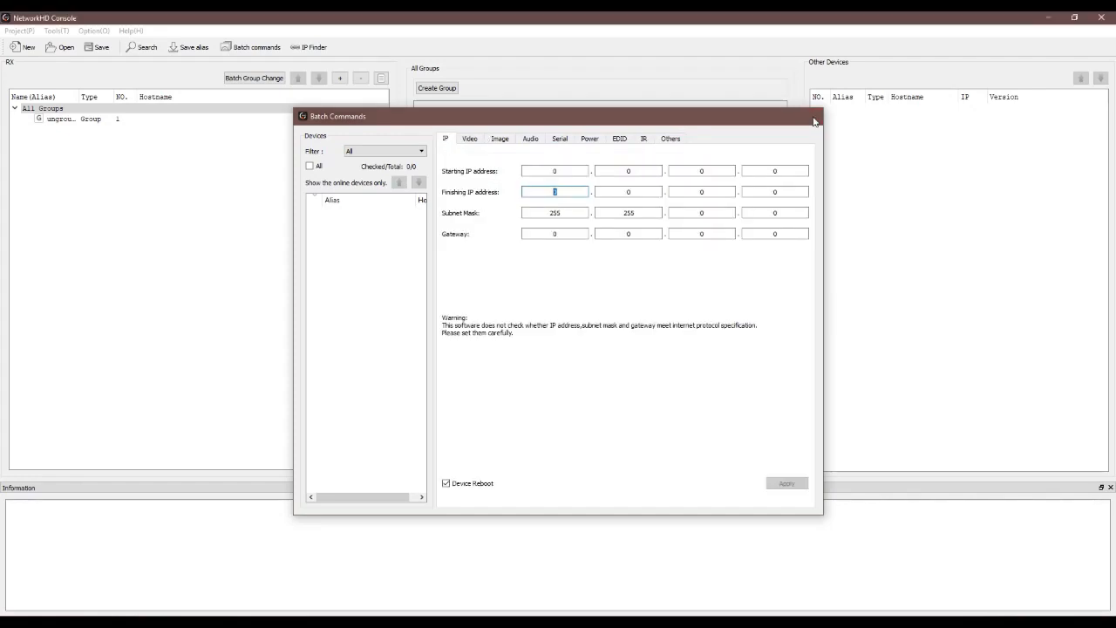
click(815, 115)
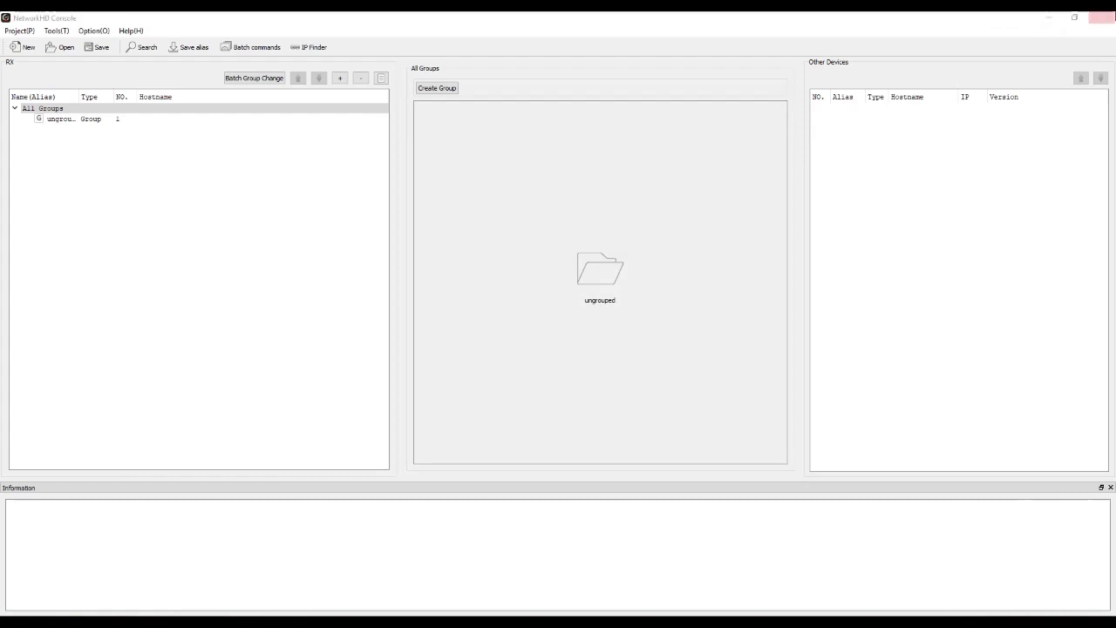
Step: Close the NetworkHD Console without saving the project changes
click(1103, 18)
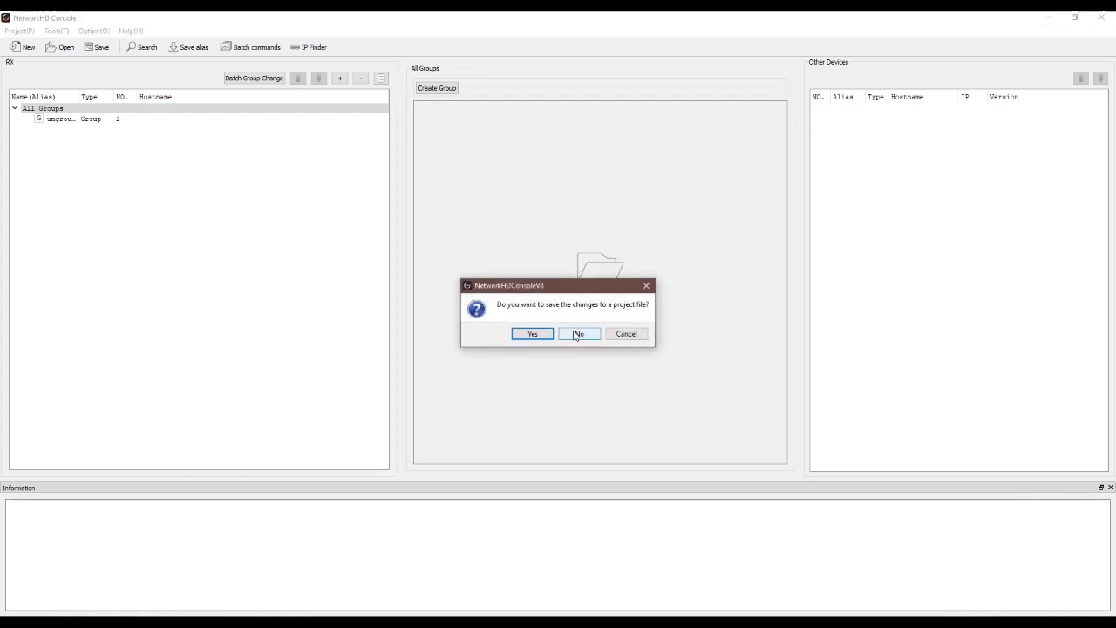
click(579, 333)
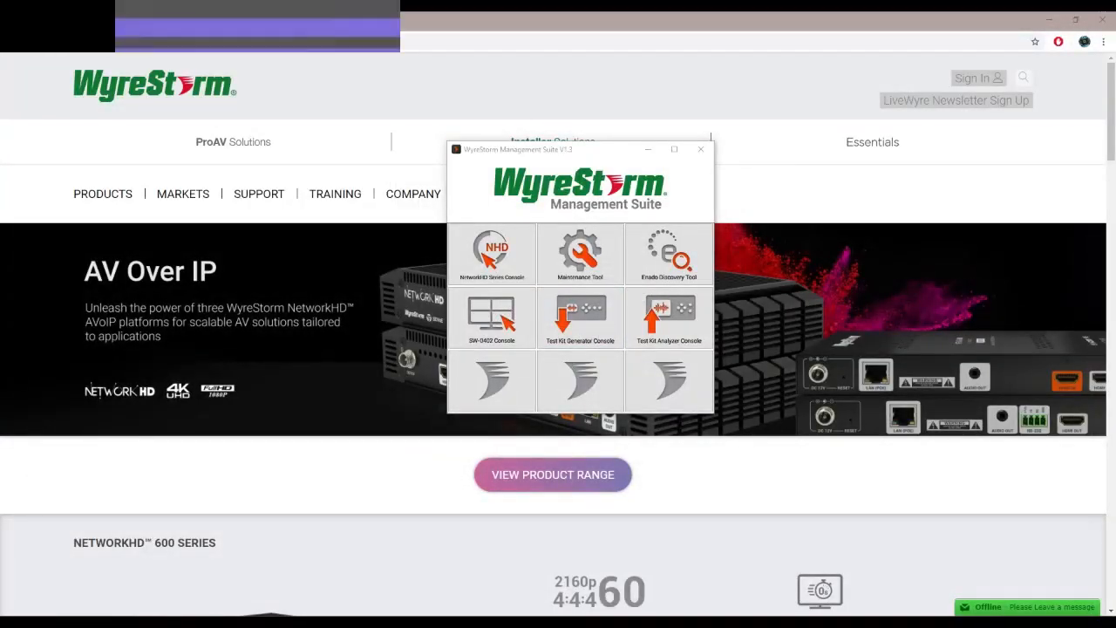